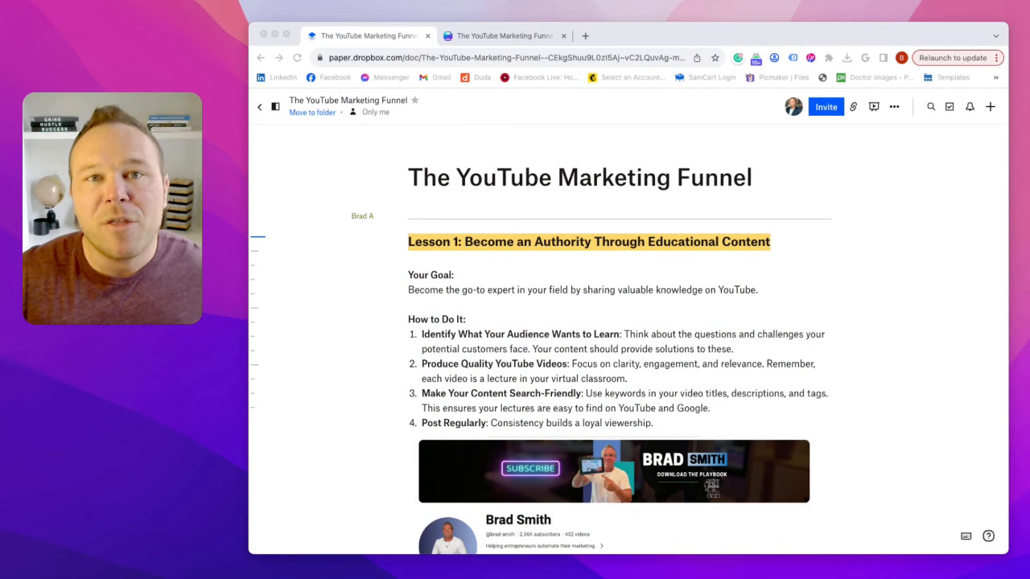
Step: Scroll the YouTube Marketing Funnel doc past Lessons 1 and 2 to Lesson 3's automation-flow image
scroll("down", 3)
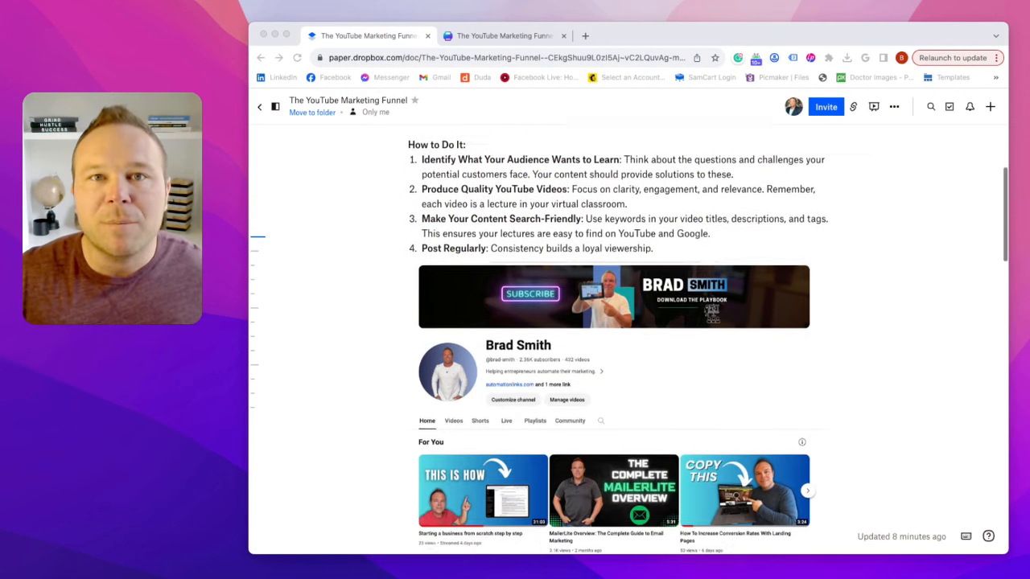
scroll("down", 3)
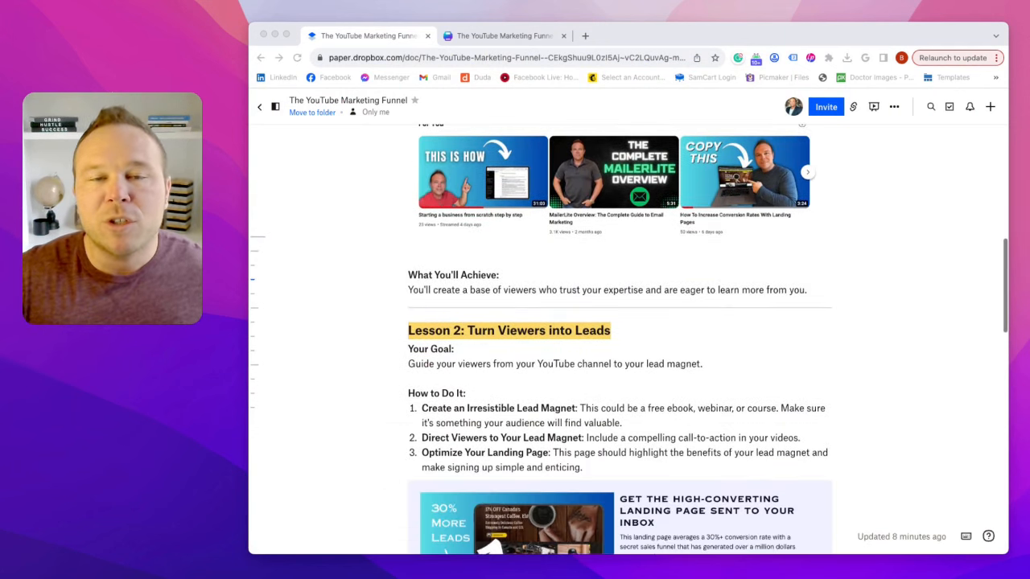
scroll("down", 3)
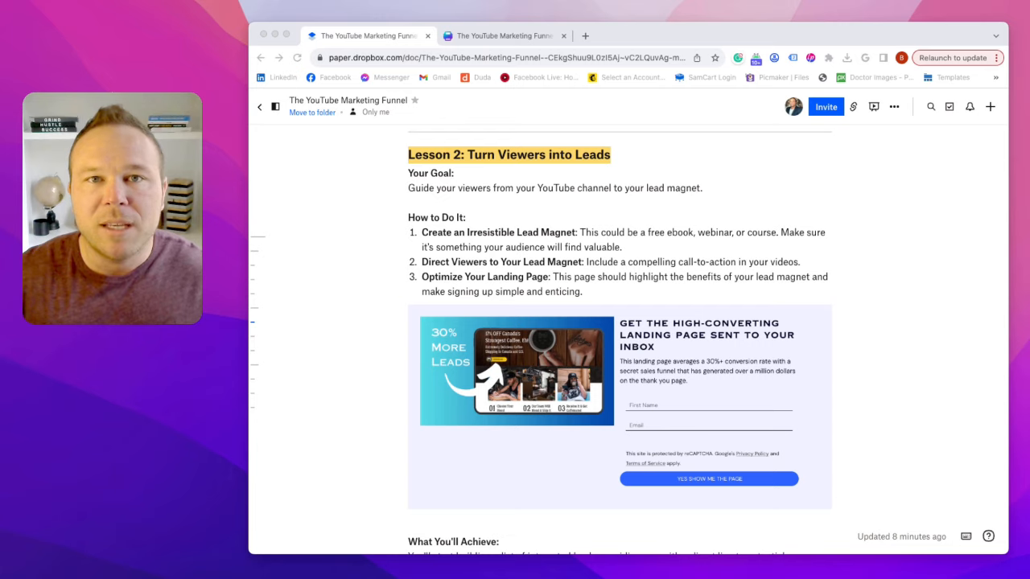
scroll("down", 3)
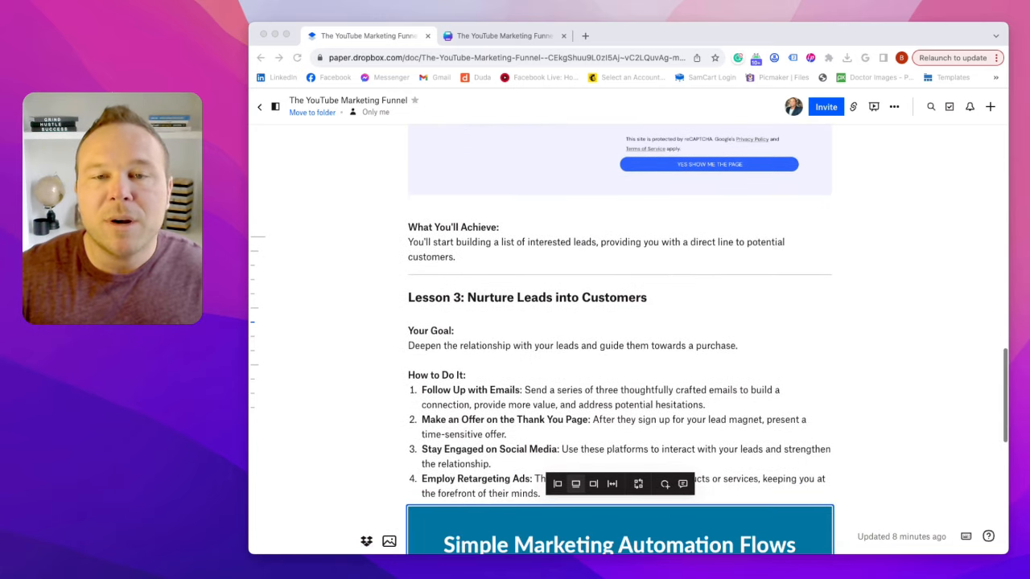
scroll("down", 3)
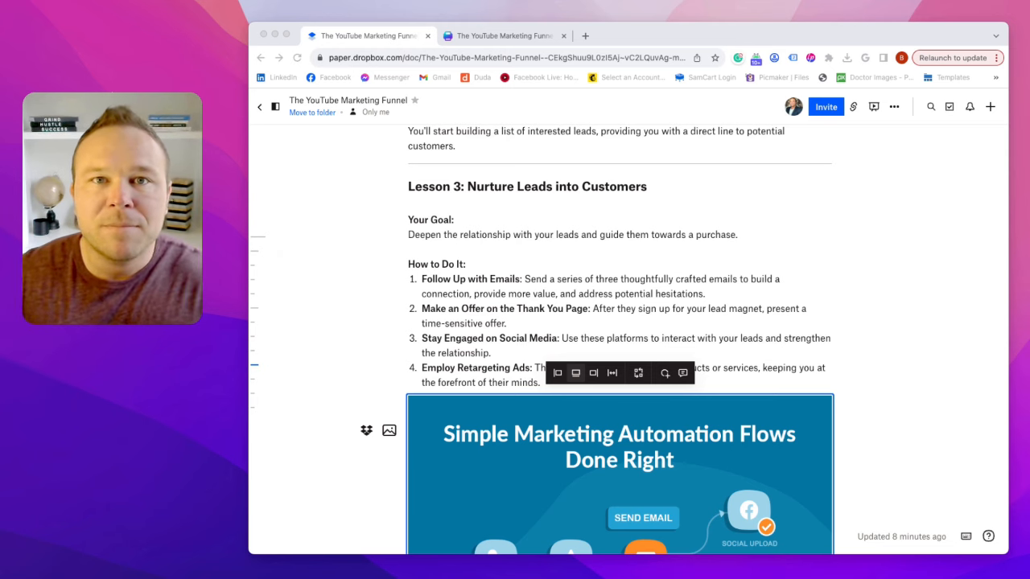
Step: Switch to the Canva tab with the funnel diagram design
left_click(503, 35)
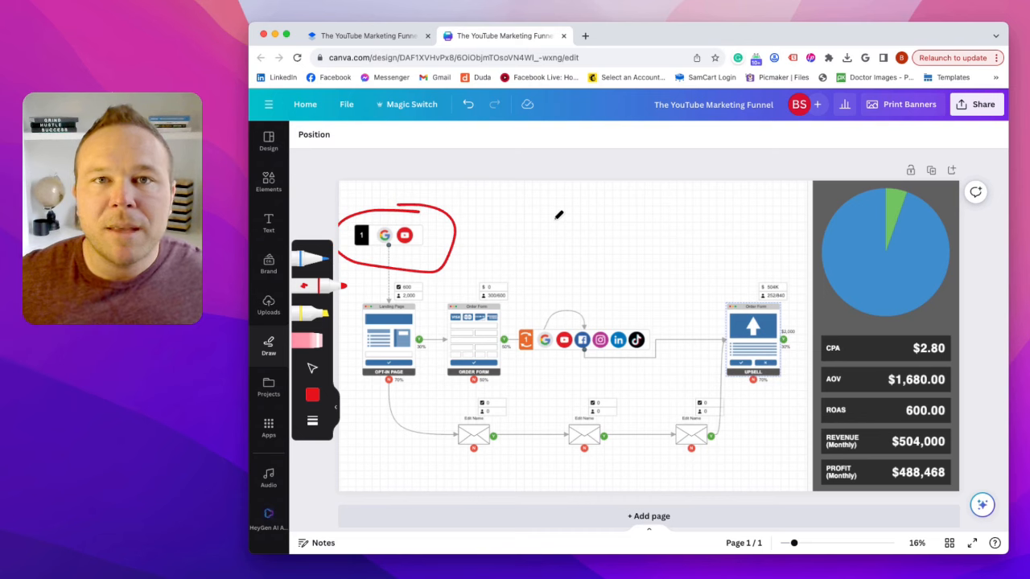
mouse_move(555, 215)
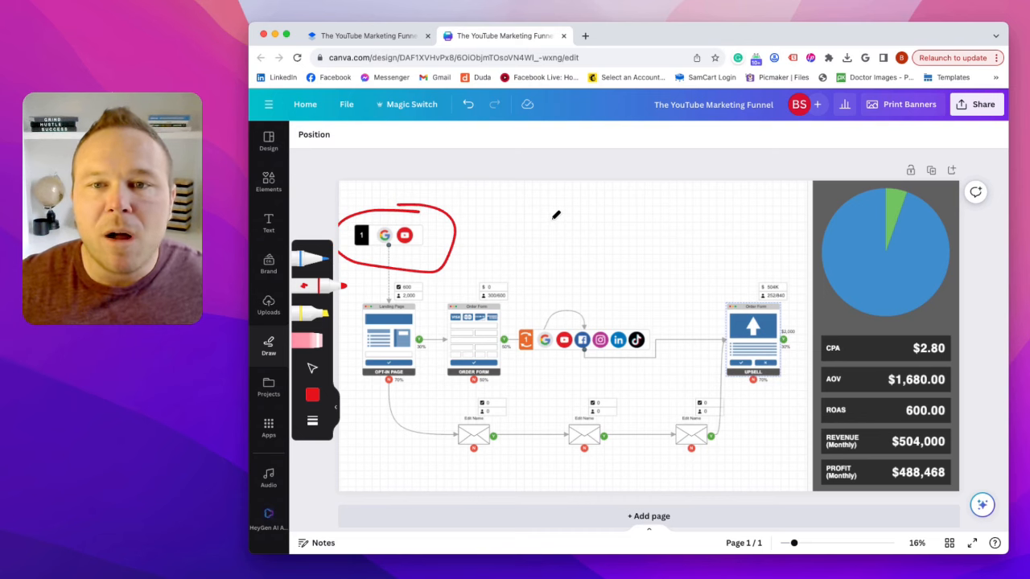
mouse_move(417, 232)
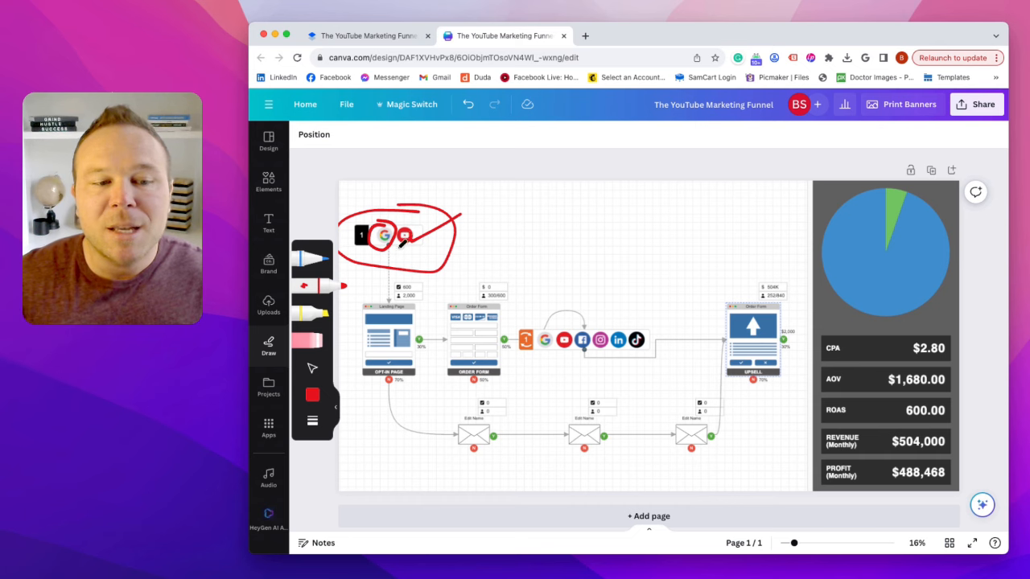
Step: Draw red arrows, a dollar sign, an order-form cross-out, checkmarks and circles on the funnel
left_click_drag(402, 249, 382, 286)
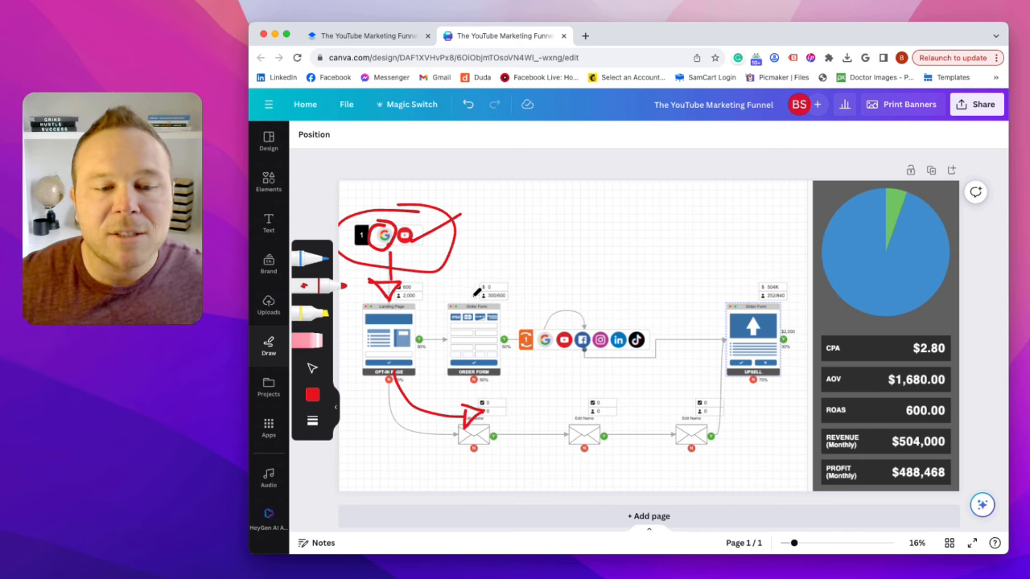
left_click_drag(483, 265, 474, 289)
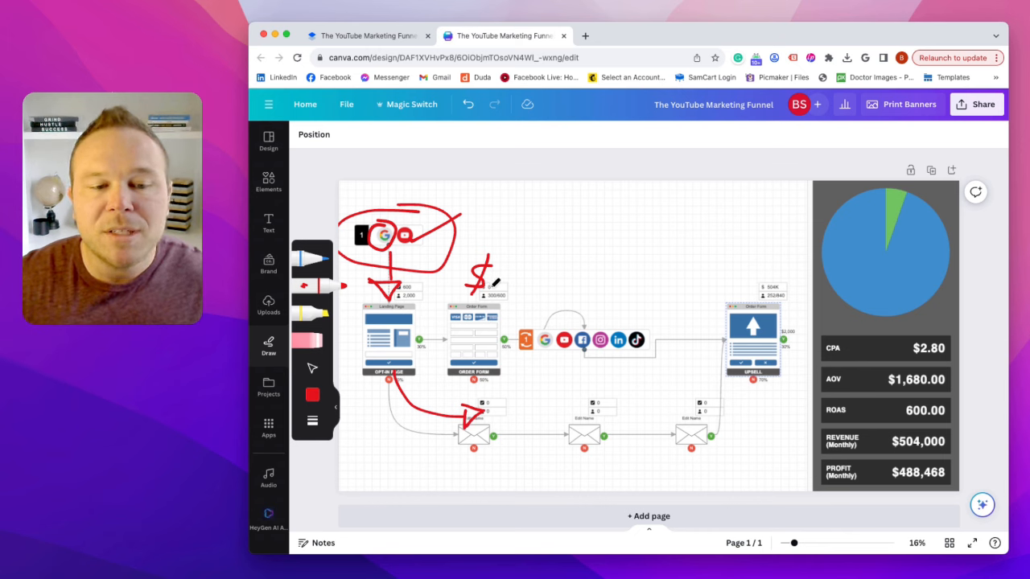
left_click_drag(458, 318, 495, 350)
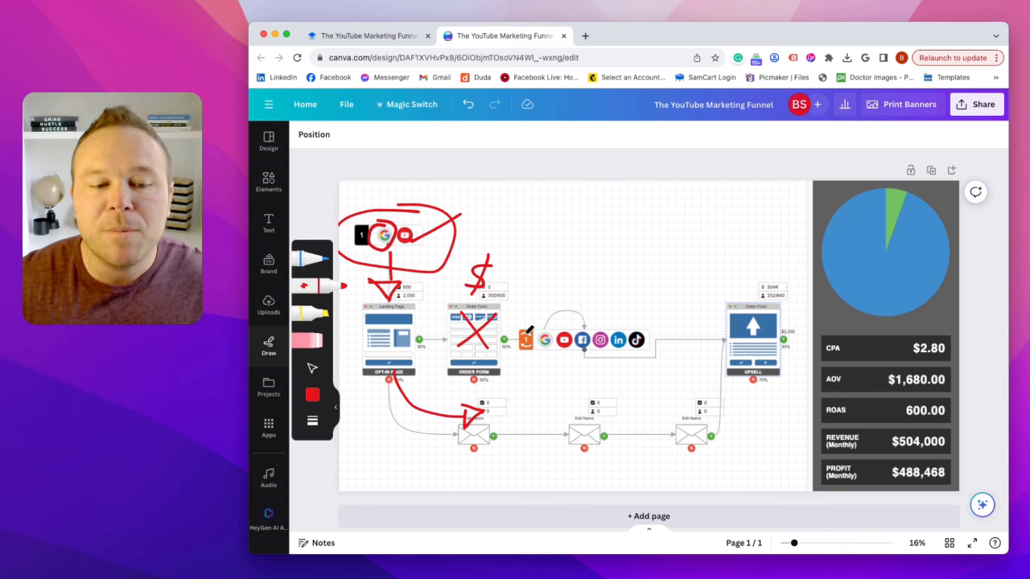
left_click_drag(575, 309, 658, 266)
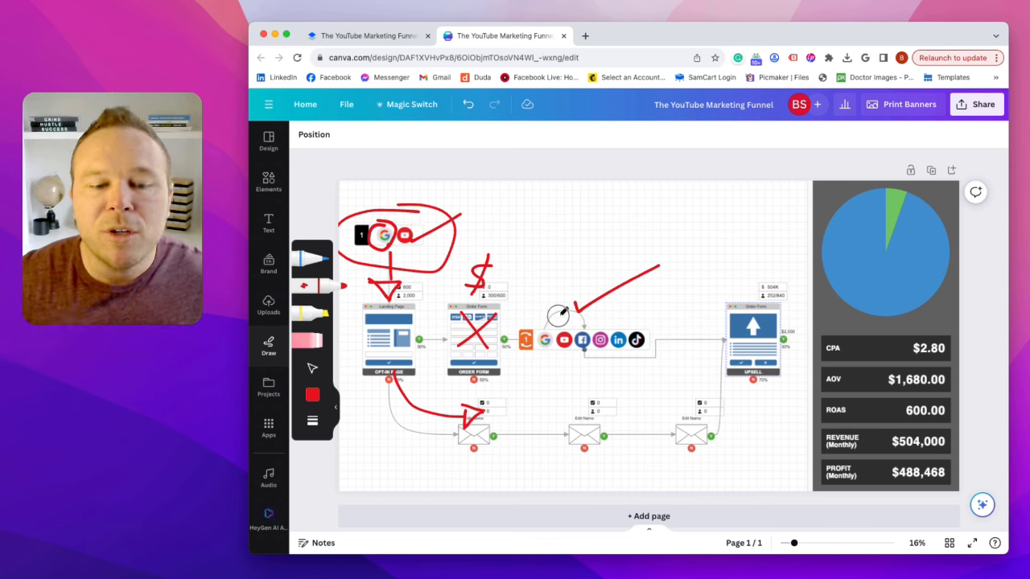
left_click_drag(527, 322, 635, 358)
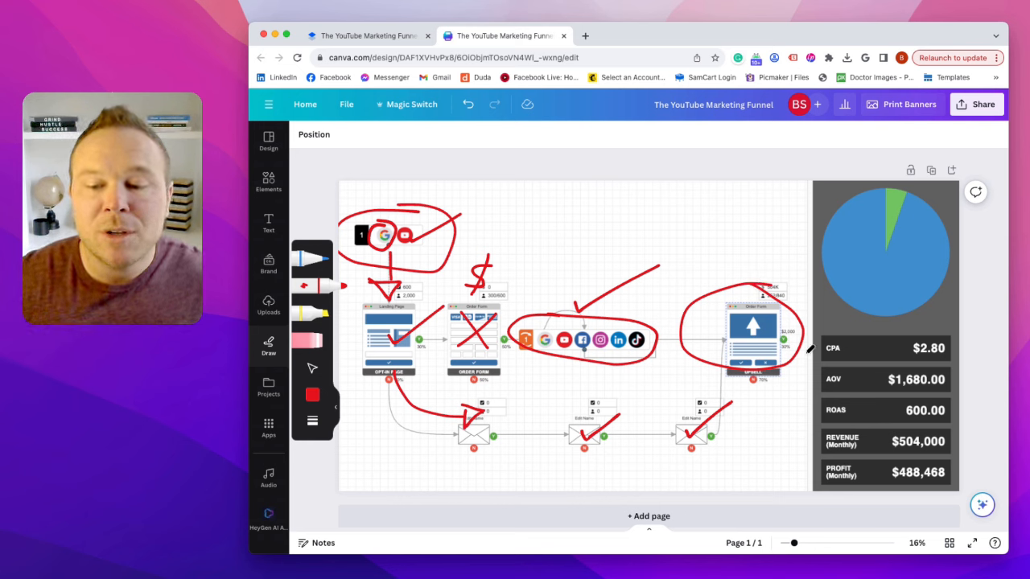
left_click_drag(881, 392, 929, 392)
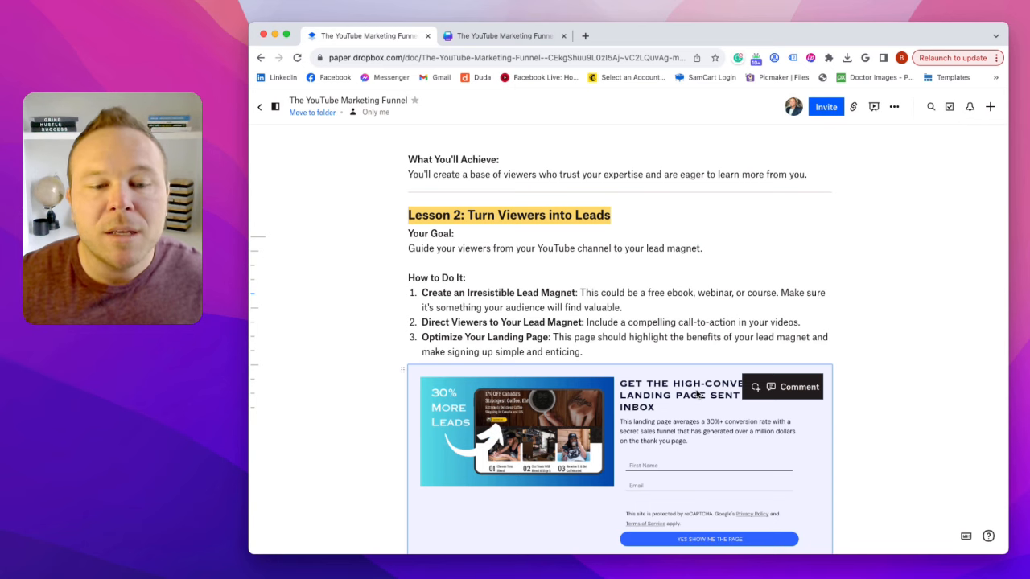
Step: Scroll the Paper doc down to Lesson 2: Turn Viewers into Leads and its landing page image
scroll("down", 3)
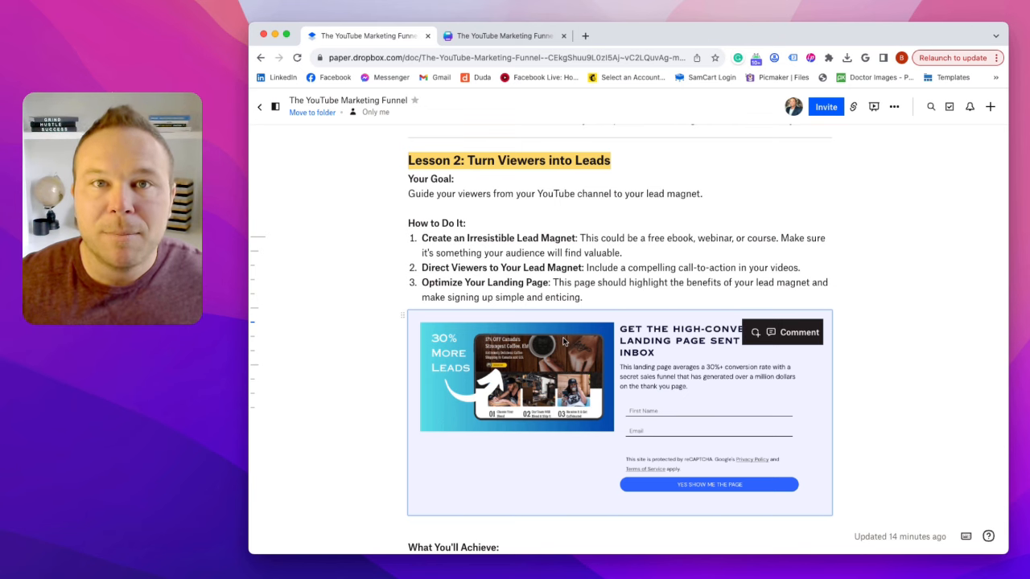
mouse_move(652, 366)
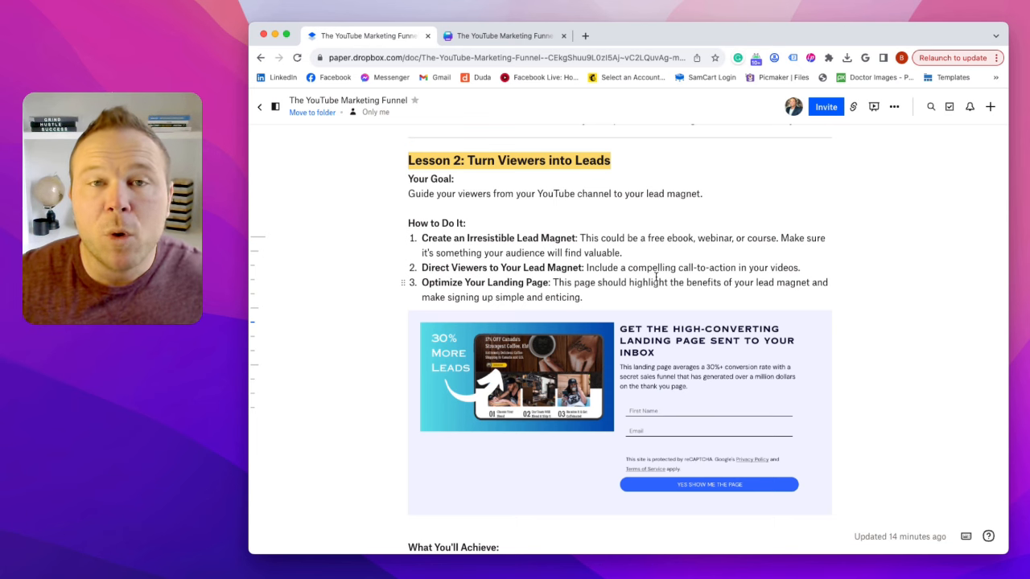
scroll("down", 3)
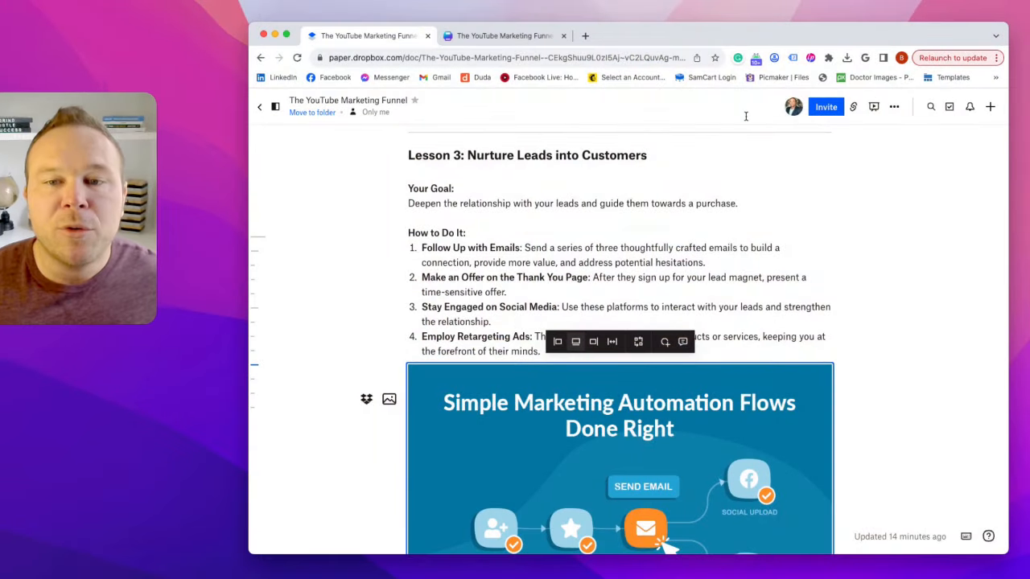
Step: Scroll down to Lesson 3's goal and How to Do It list
scroll("down", 3)
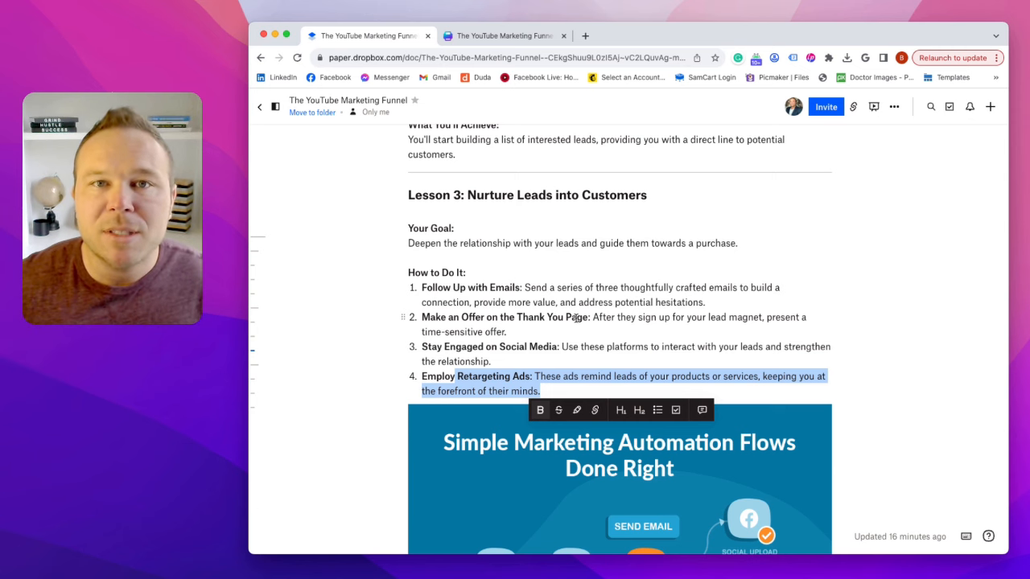
Step: Scroll past the Simple Marketing Automation Flows image to What You'll Achieve
scroll("down", 3)
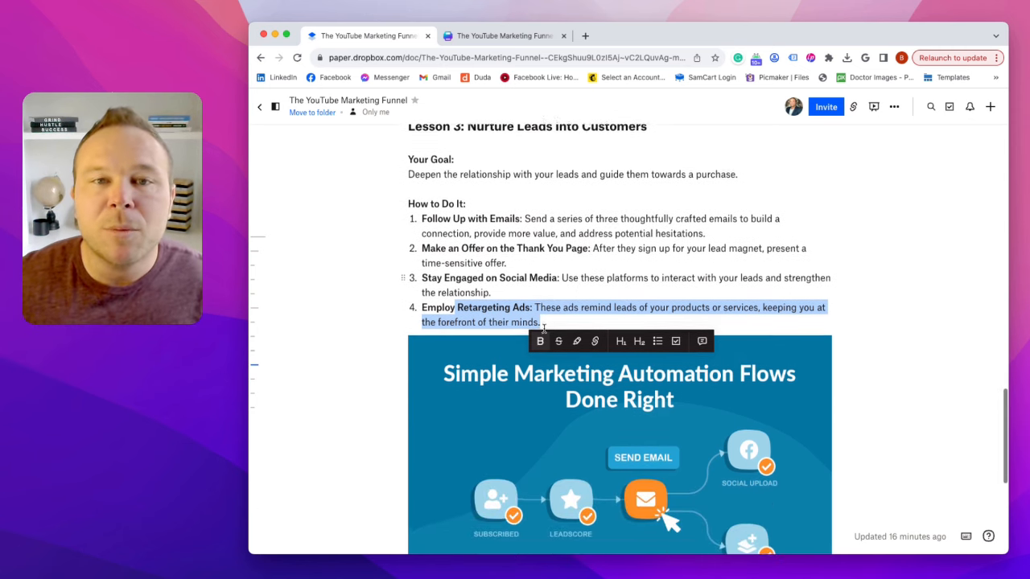
scroll("down", 3)
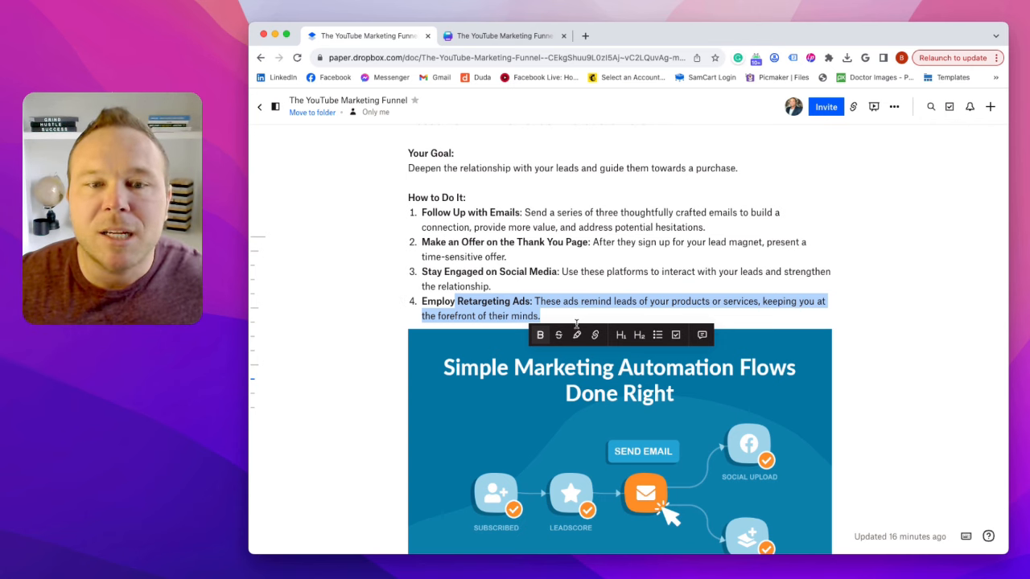
scroll("down", 3)
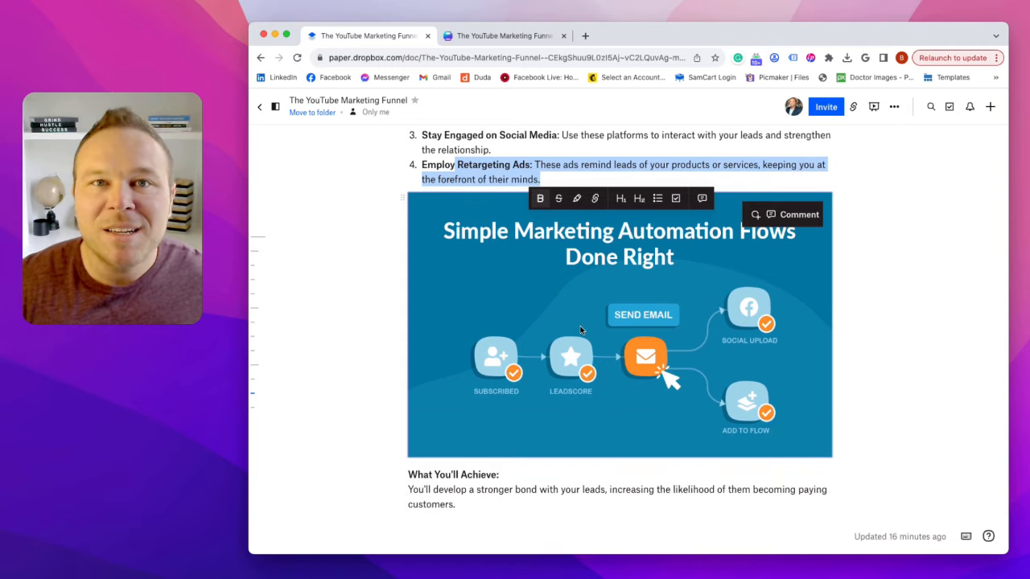
mouse_move(657, 197)
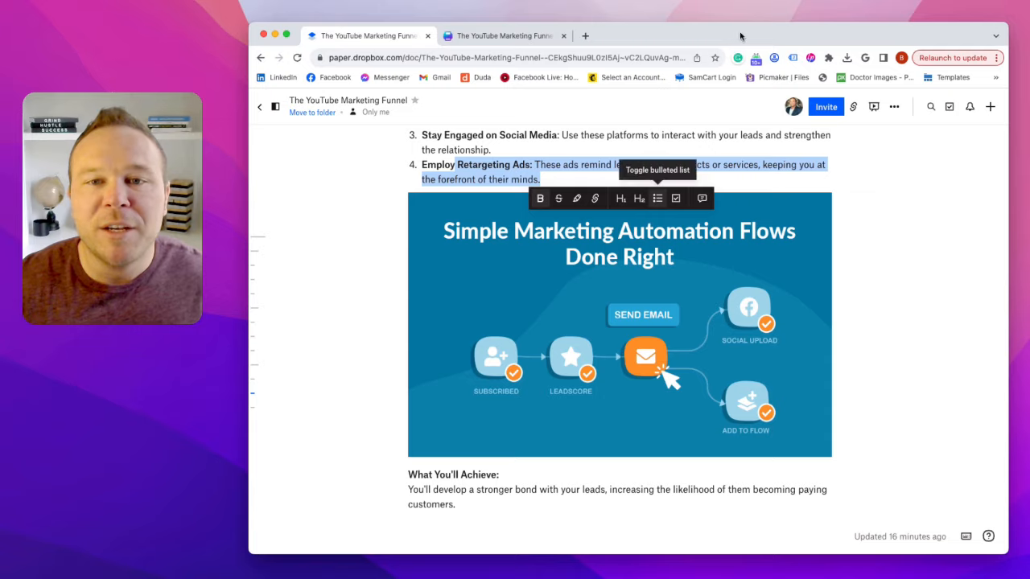